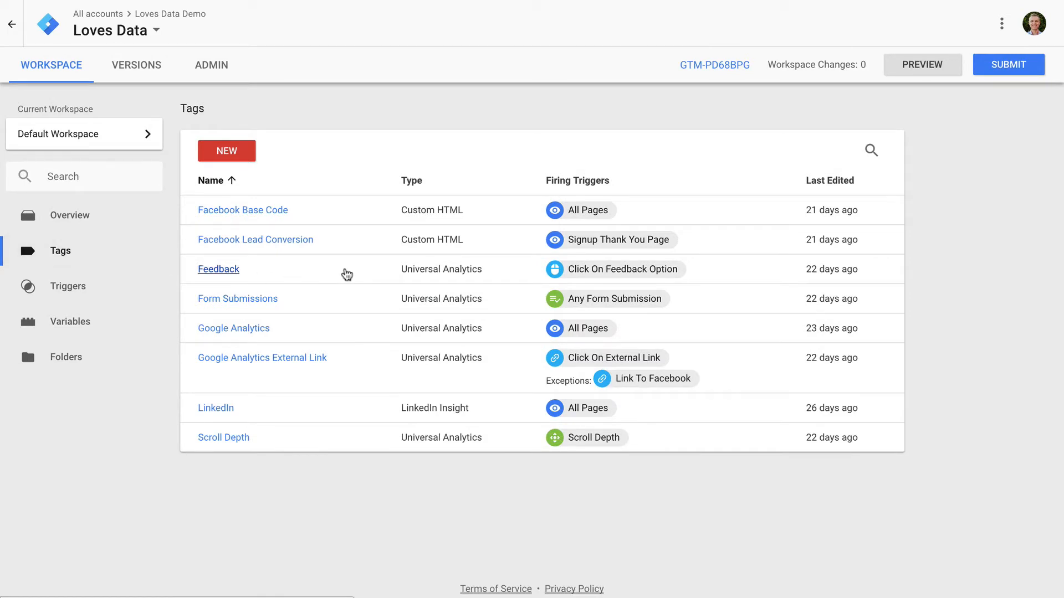
{"action": "mouse_move", "coordinate": [252, 407]}
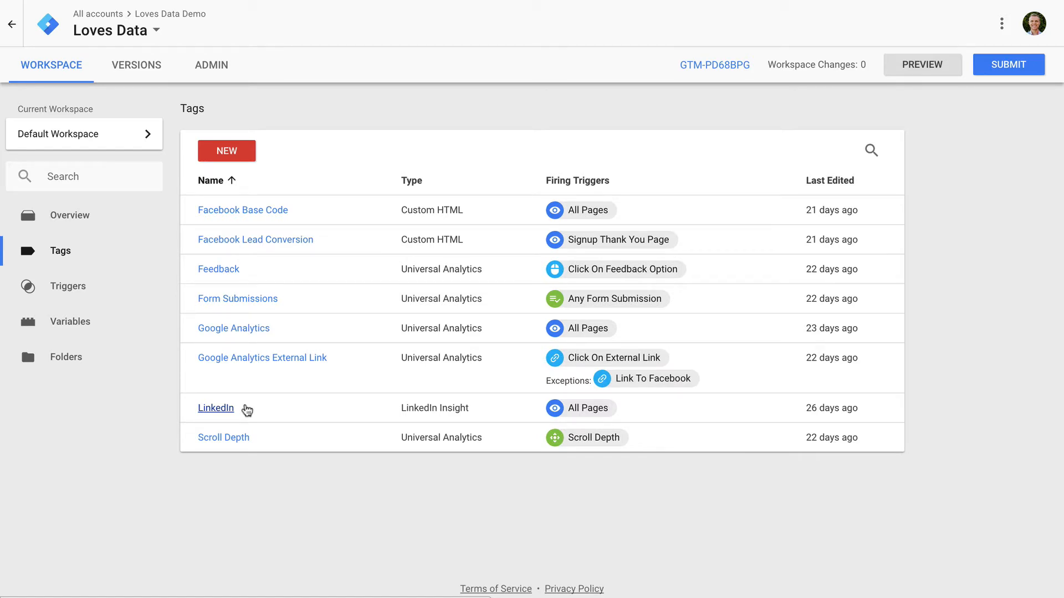
Pause the LinkedIn tag from its more-actions menu and save the tag
{"action": "left_click", "coordinate": [216, 407]}
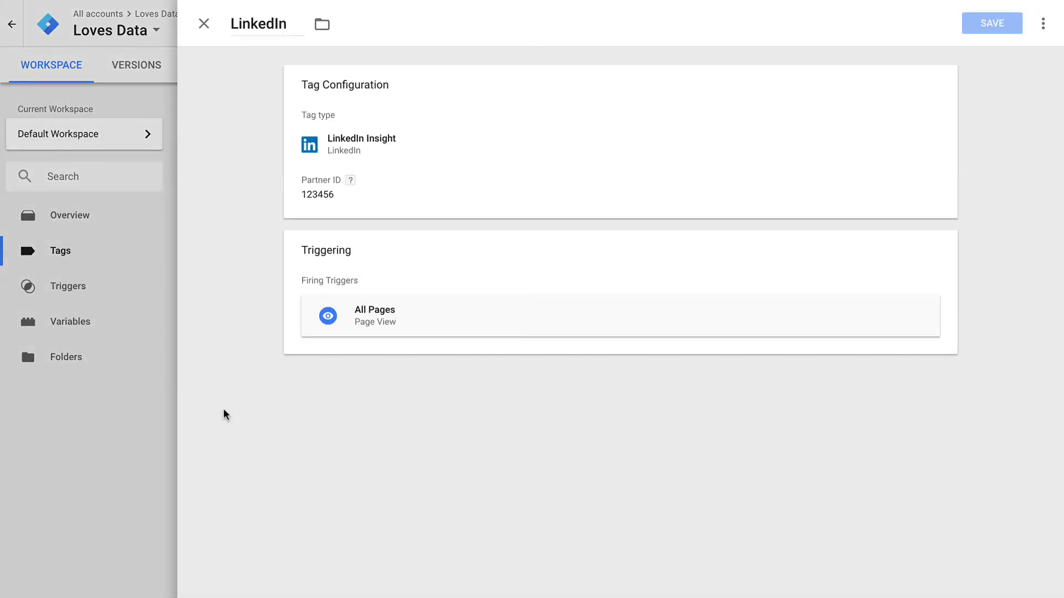
{"action": "left_click", "coordinate": [1044, 22]}
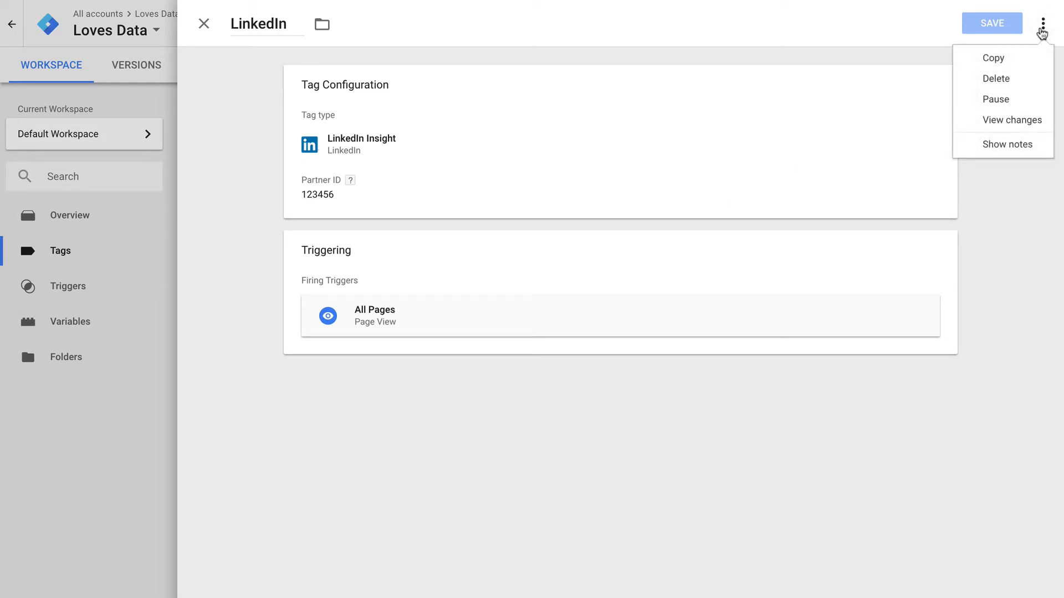
{"action": "left_click", "coordinate": [996, 100]}
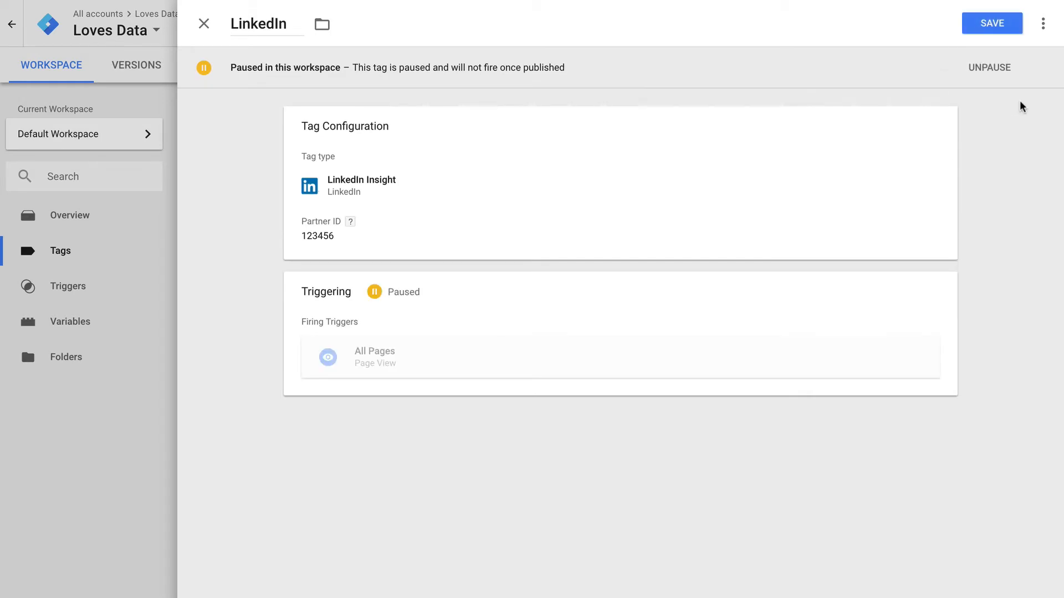
{"action": "left_click", "coordinate": [992, 23]}
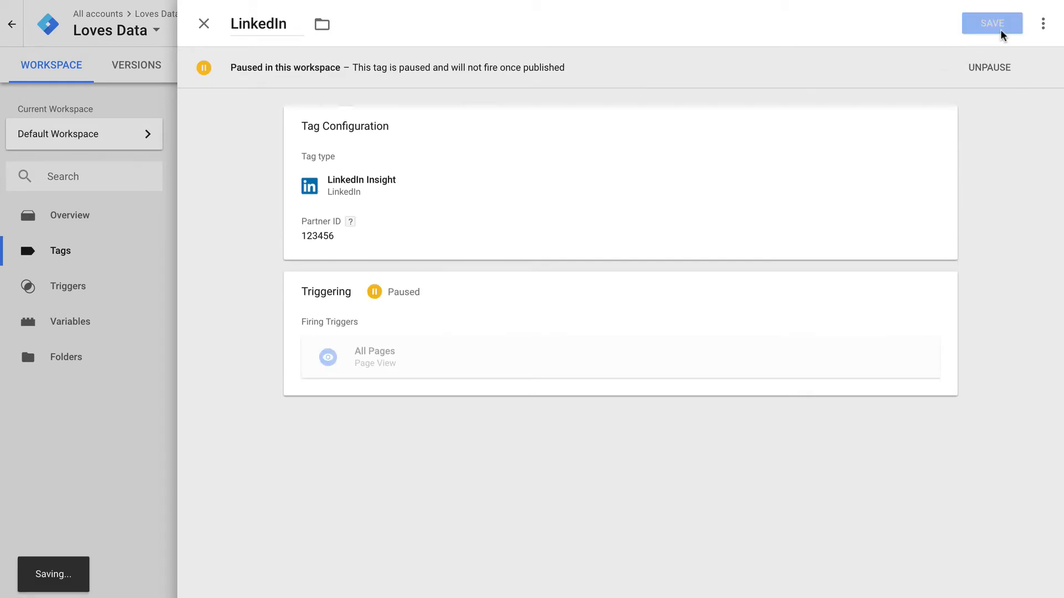
Submit and publish the workspace as Version 17 'Paused LinkedIn tag'
{"action": "left_click", "coordinate": [991, 23]}
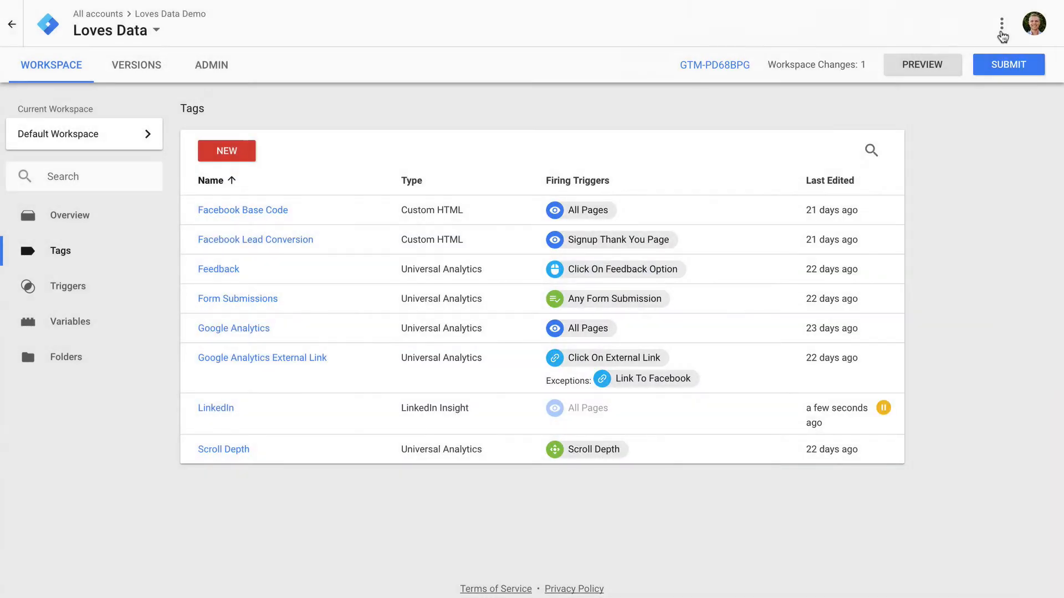
{"action": "mouse_move", "coordinate": [1001, 33]}
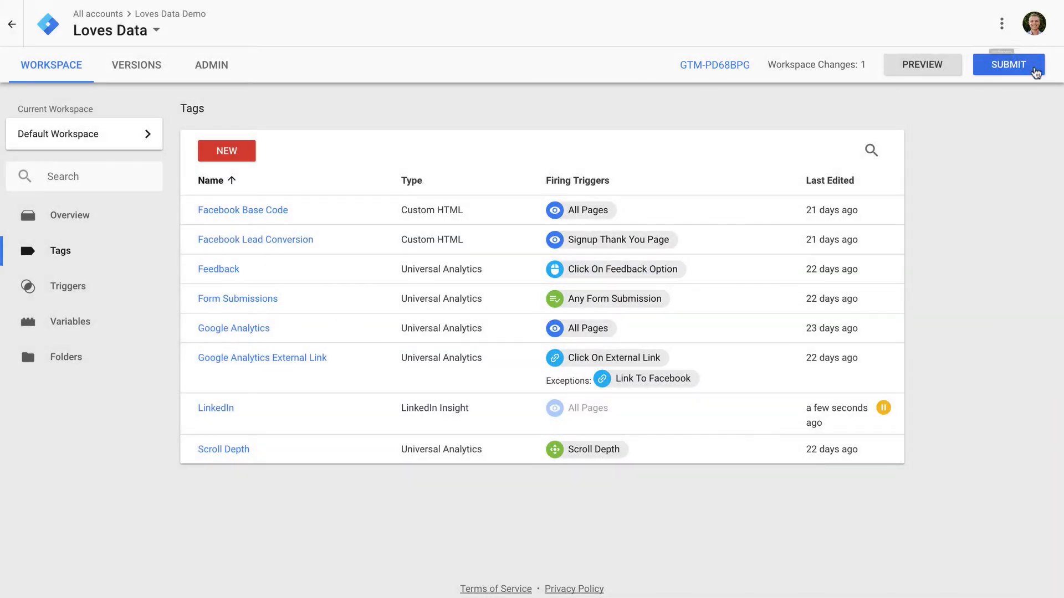
{"action": "left_click", "coordinate": [1008, 64]}
{"action": "type", "text": "Paused LinkedIn tag"}
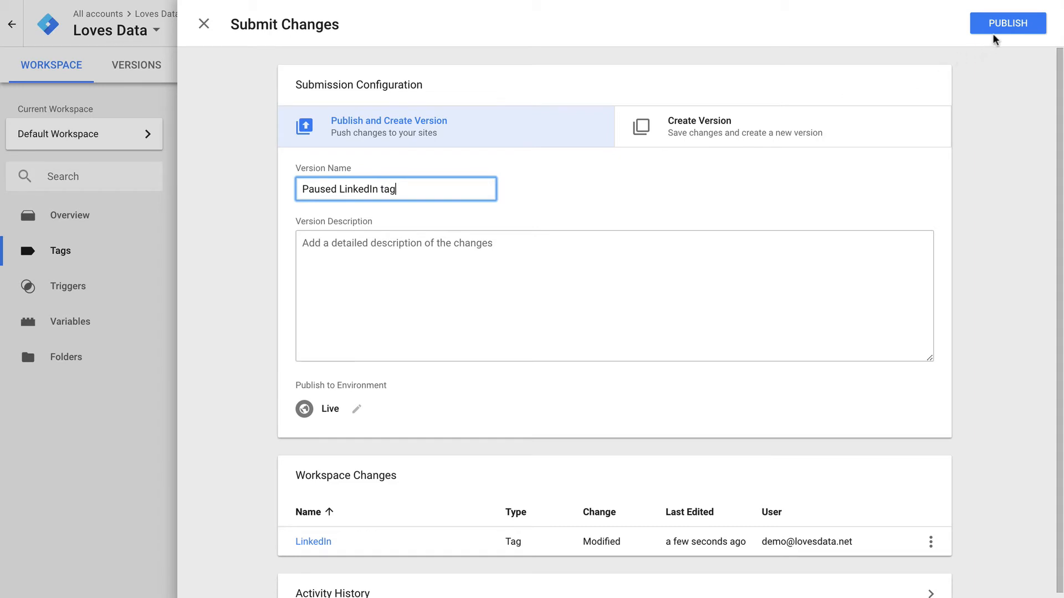
{"action": "left_click", "coordinate": [1007, 23]}
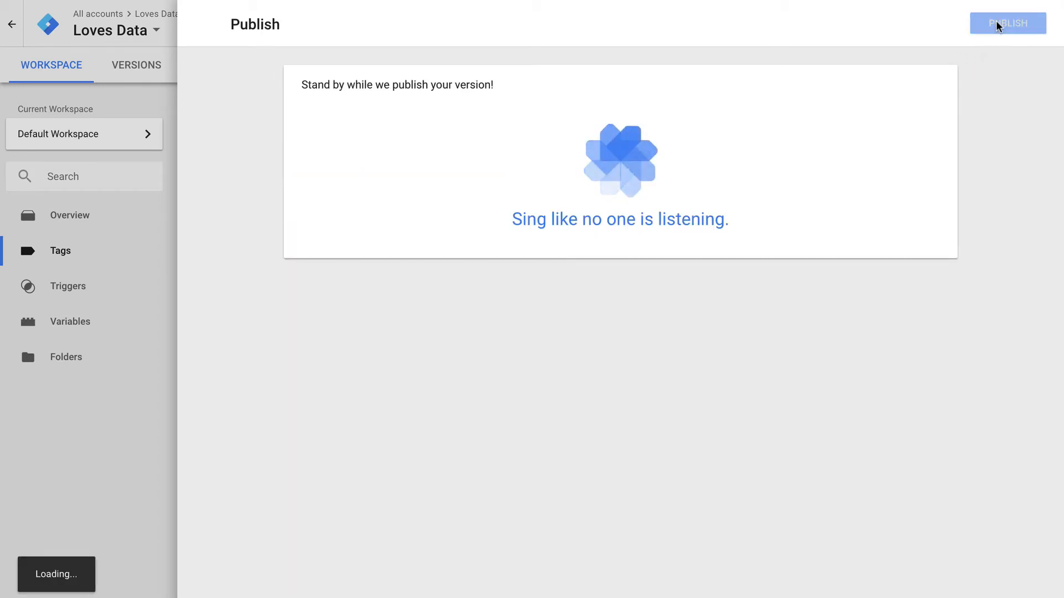
{"action": "left_click", "coordinate": [1007, 23]}
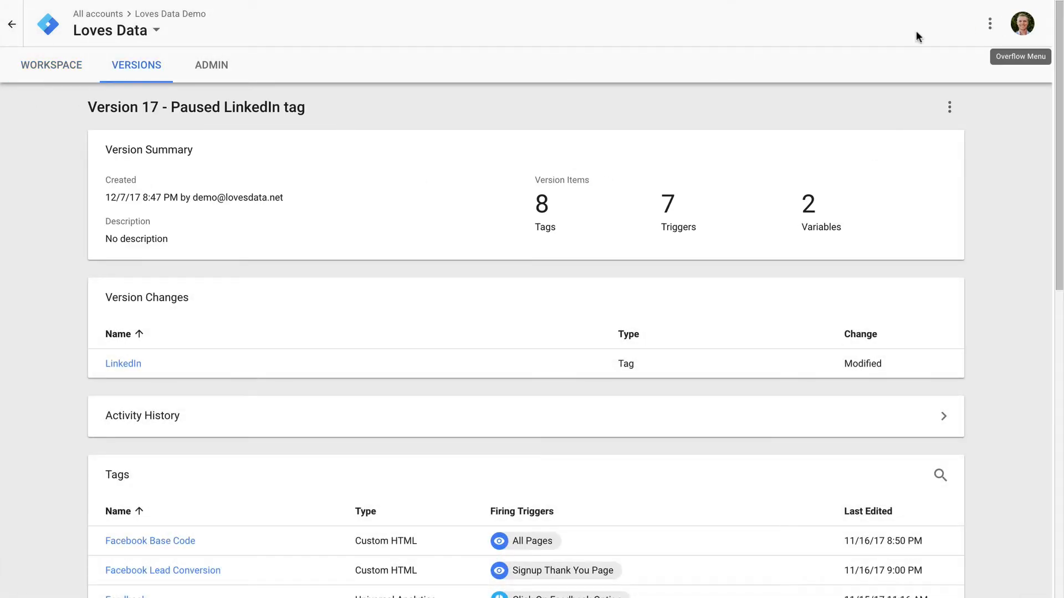
Return to the workspace overview and view the Tags list
{"action": "left_click", "coordinate": [51, 65]}
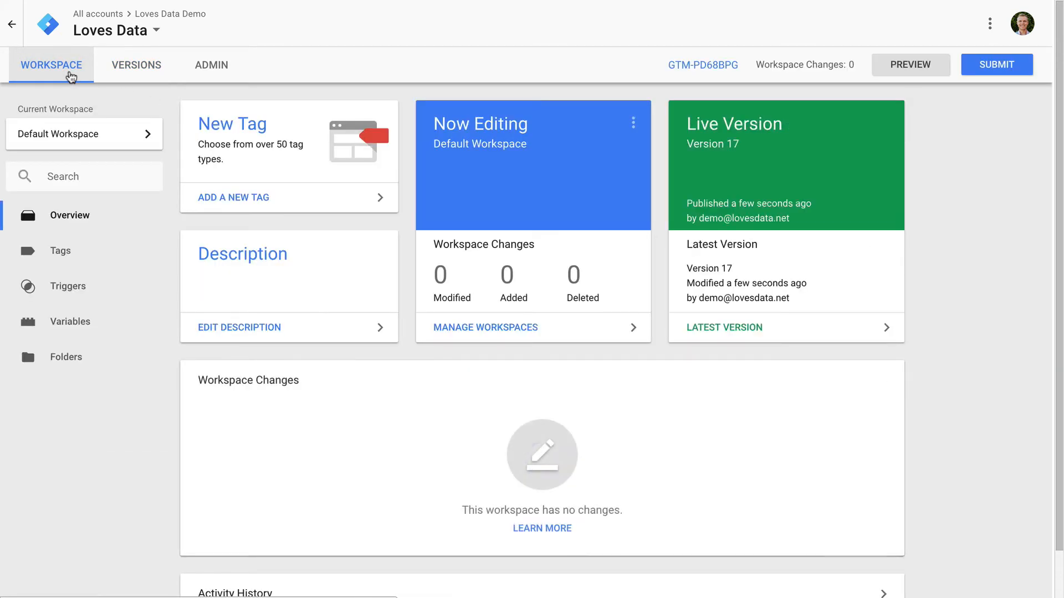
{"action": "left_click", "coordinate": [60, 251]}
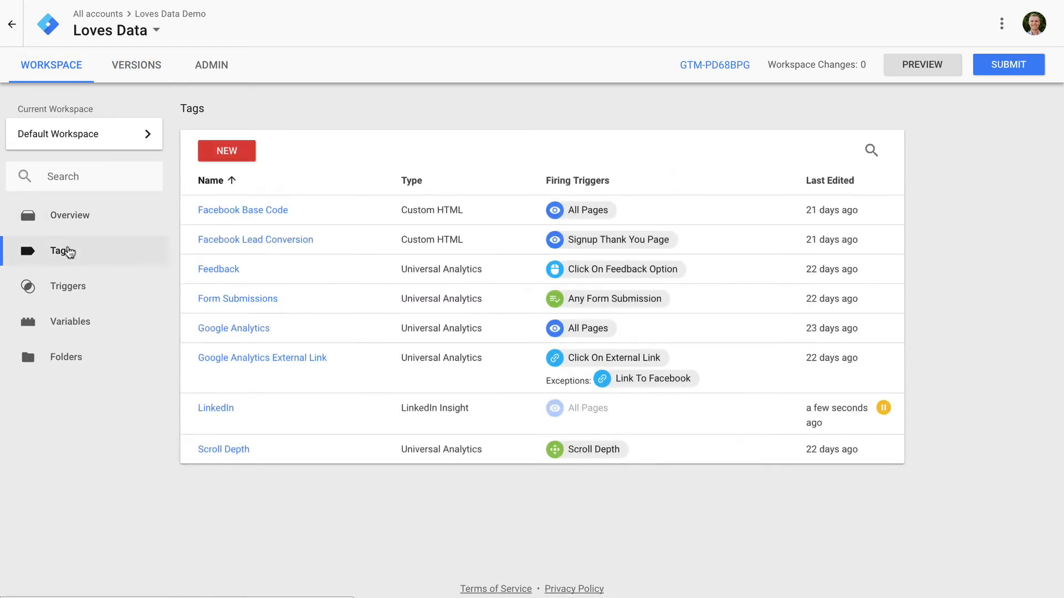
Unpause the LinkedIn tag, reactivating its All Pages trigger, and save it
{"action": "left_click", "coordinate": [215, 408]}
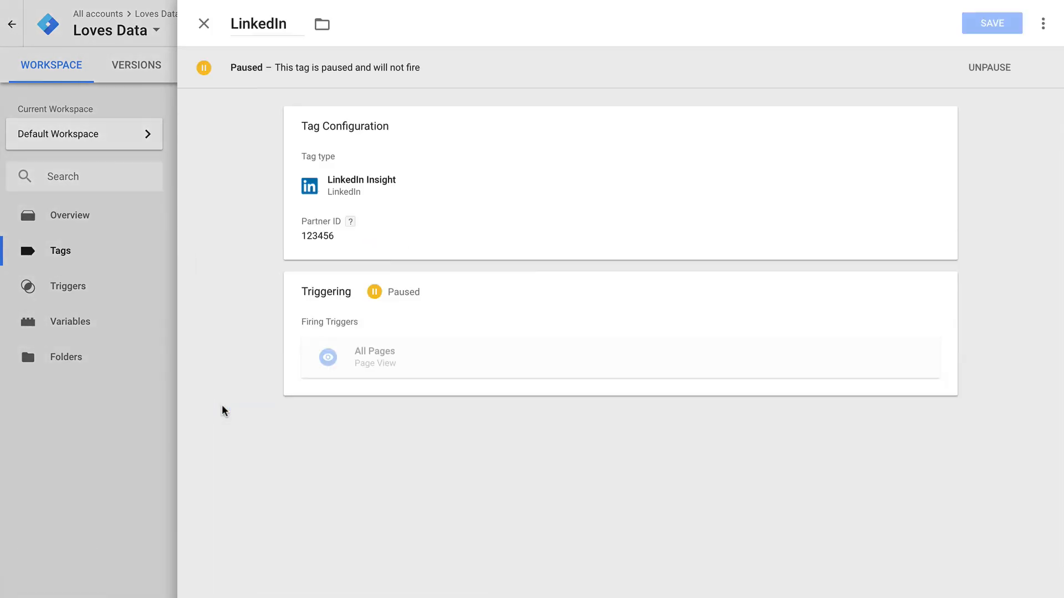
{"action": "left_click", "coordinate": [1047, 22]}
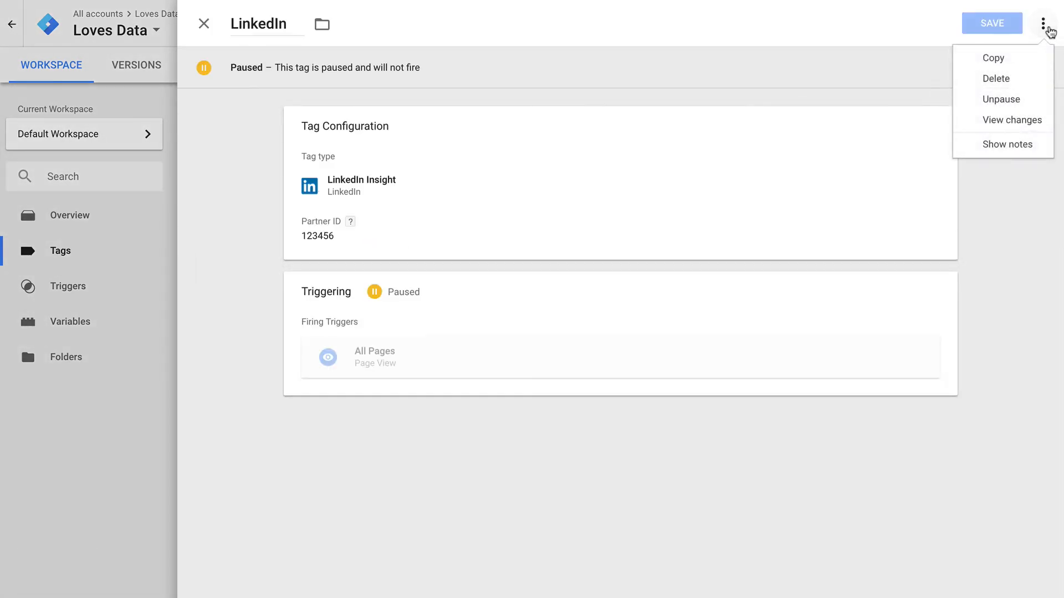
{"action": "left_click", "coordinate": [1001, 99]}
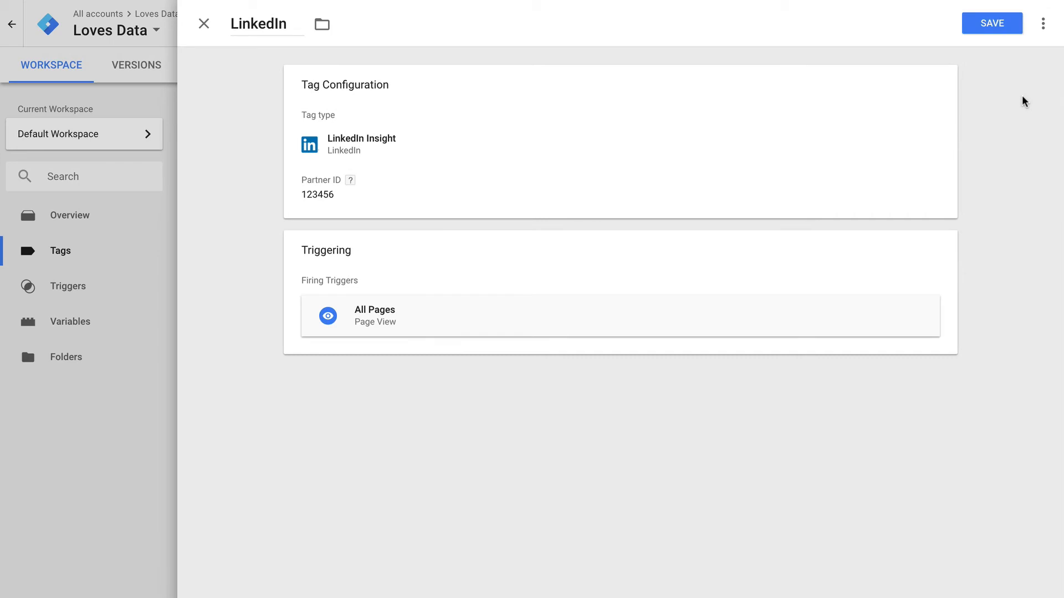
{"action": "left_click", "coordinate": [991, 22]}
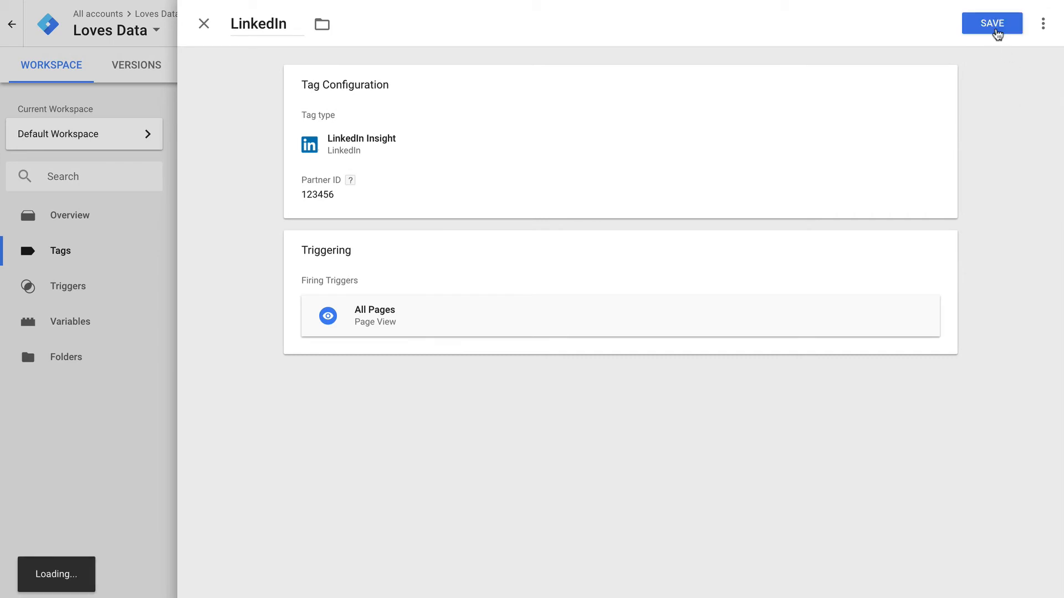
Submit the change and publish it as Version 18 'Unpaused LinkedIn'
{"action": "left_click", "coordinate": [992, 22]}
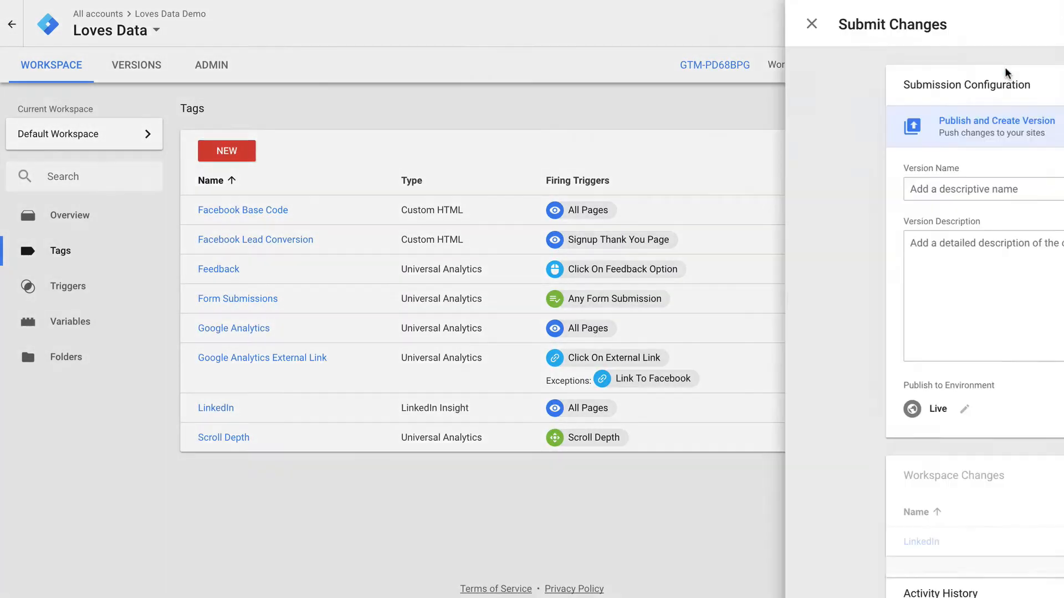
{"action": "type", "text": "Unpaused LinkedIn"}
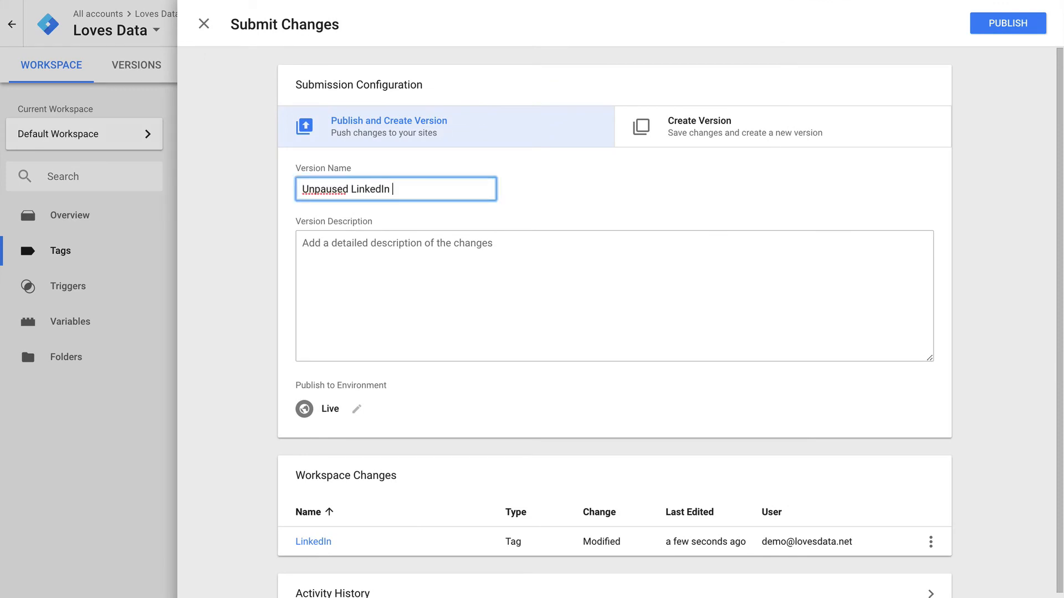
{"action": "left_click", "coordinate": [1006, 23]}
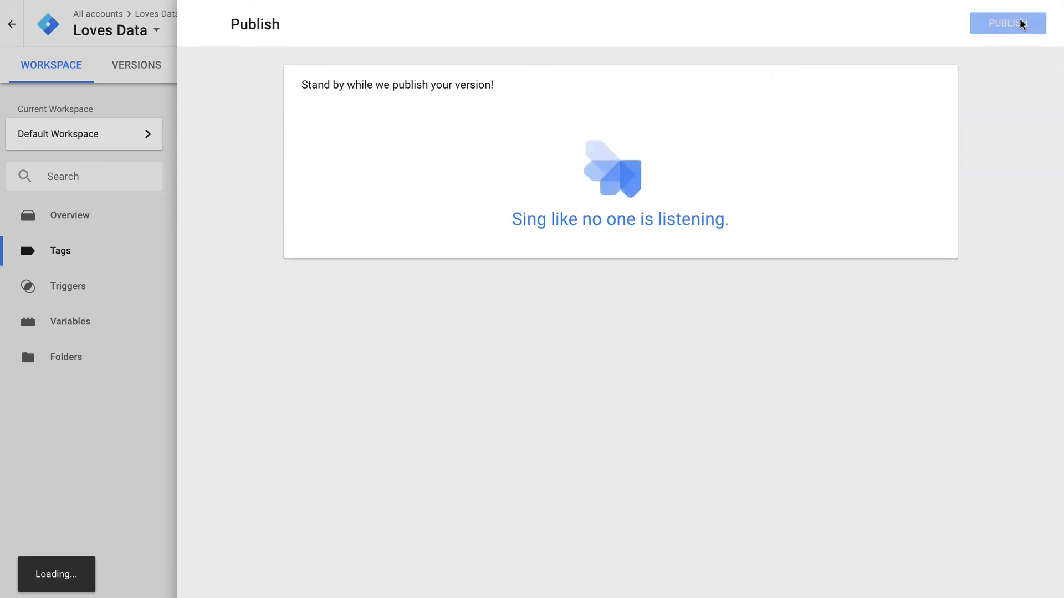
{"action": "left_click", "coordinate": [1006, 24]}
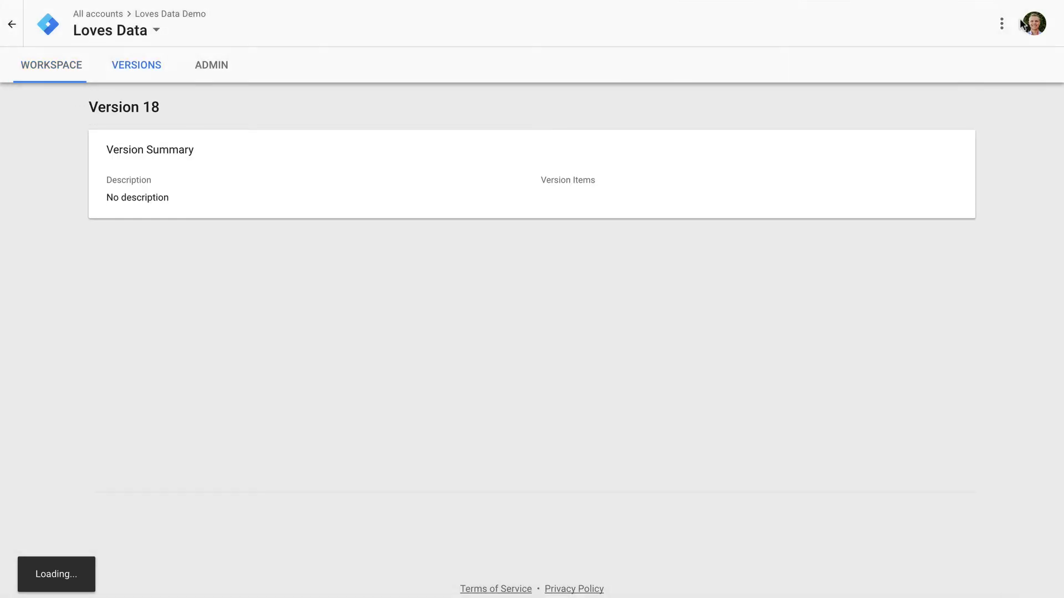